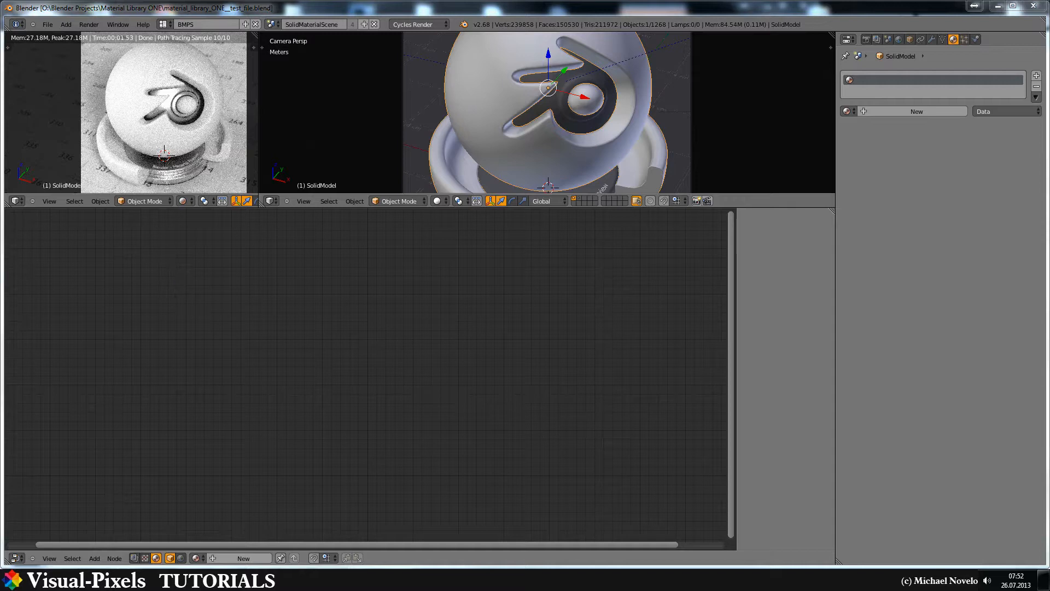
mouse_move(679, 237)
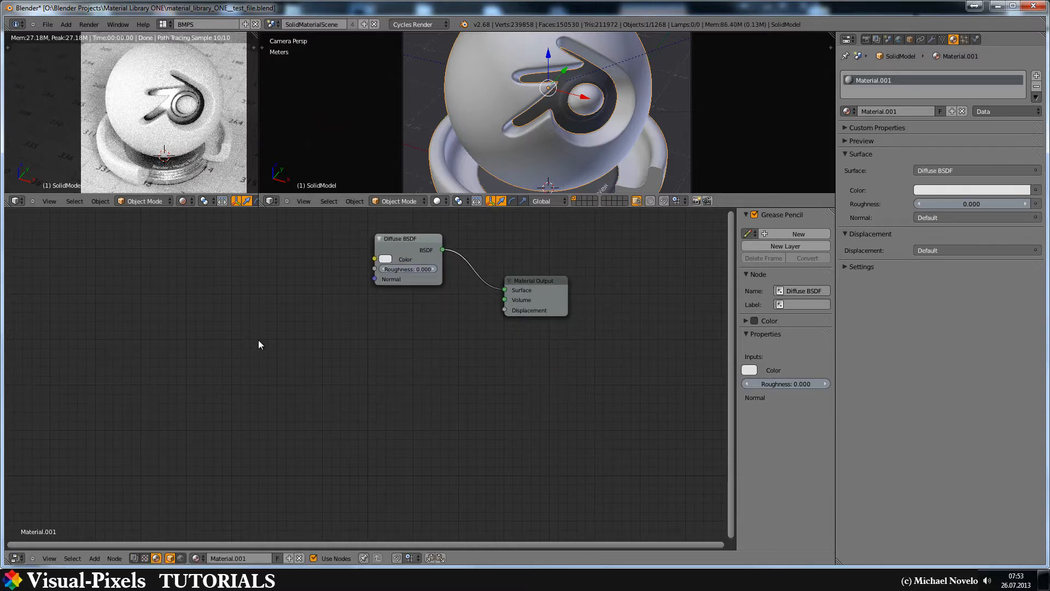
mouse_move(223, 320)
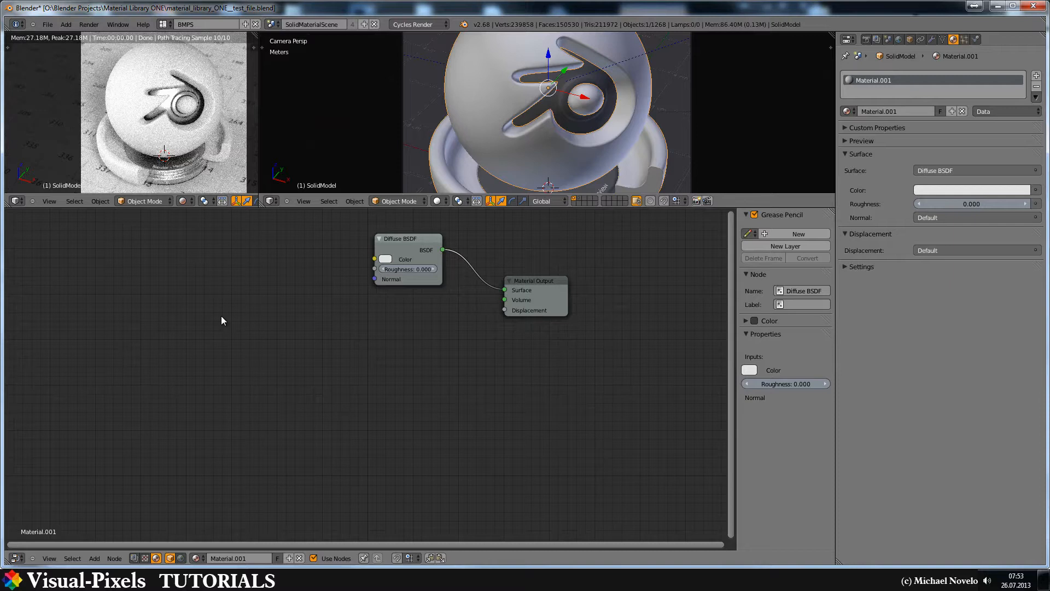
mouse_move(136, 303)
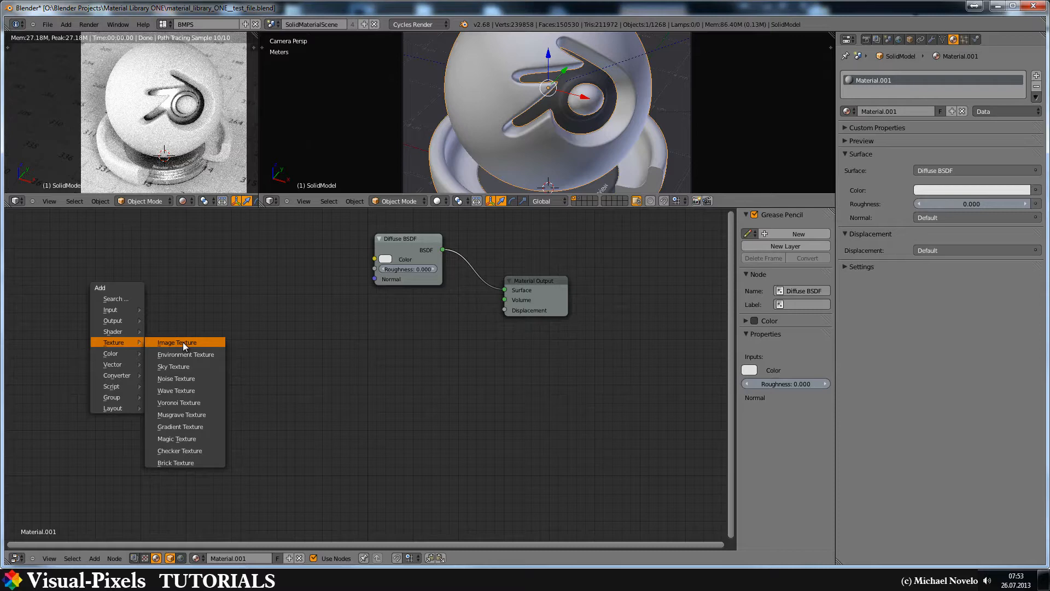
mouse_move(176, 389)
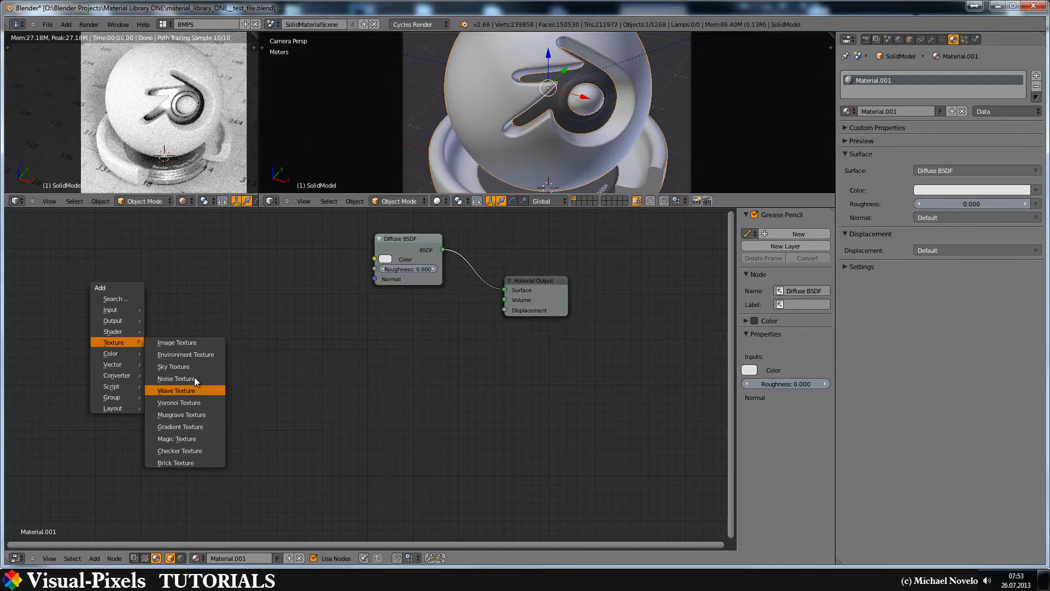
Add a Noise Texture and a Texture Coordinate node, wiring Generated into the noise's Vector input
left_click(175, 379)
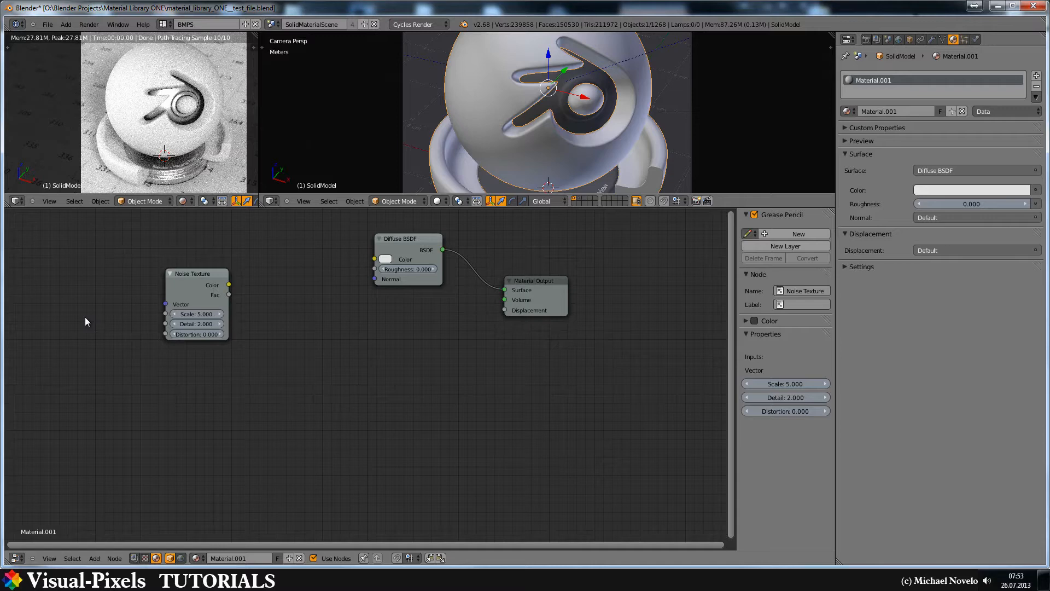
left_click(93, 558)
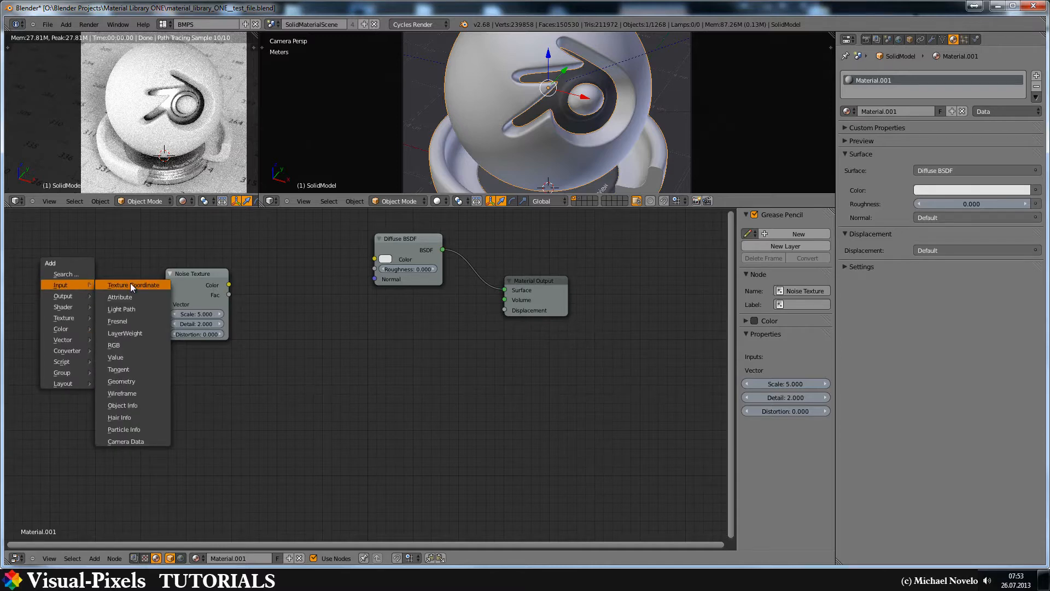
left_click(133, 284)
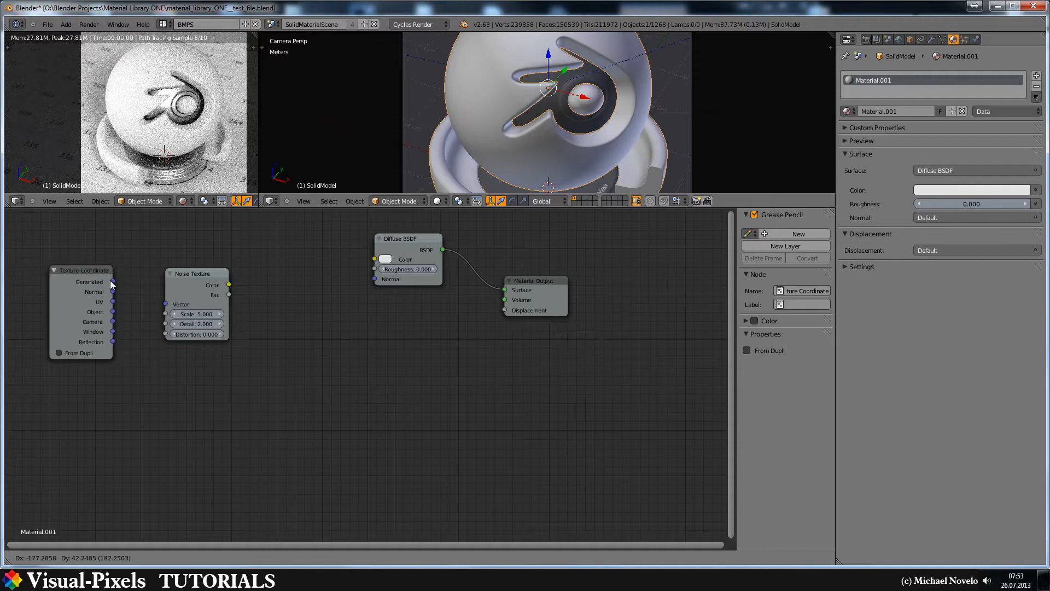
left_click_drag(111, 281, 166, 304)
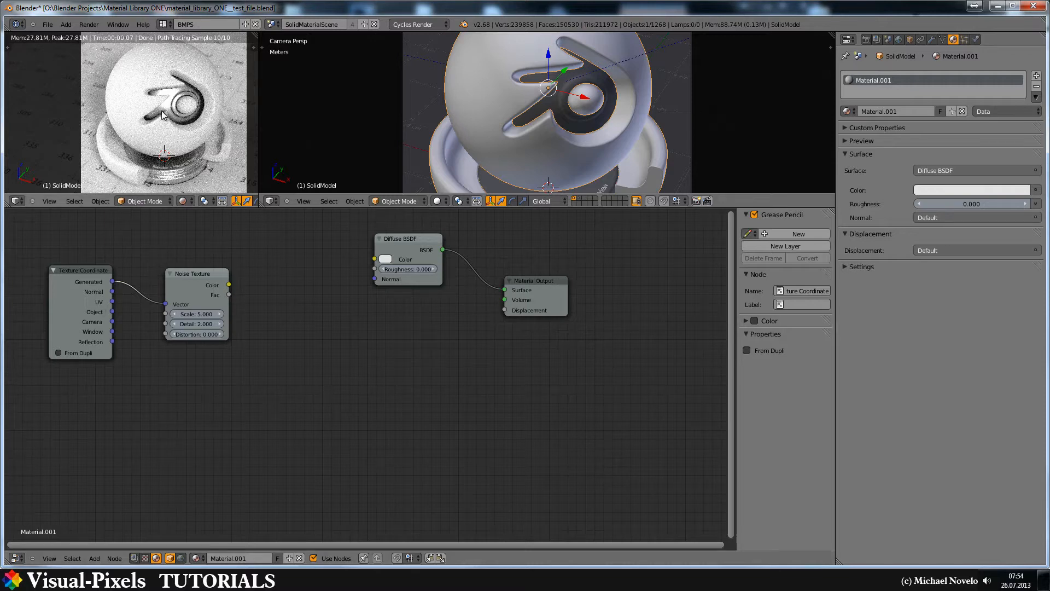
mouse_move(186, 145)
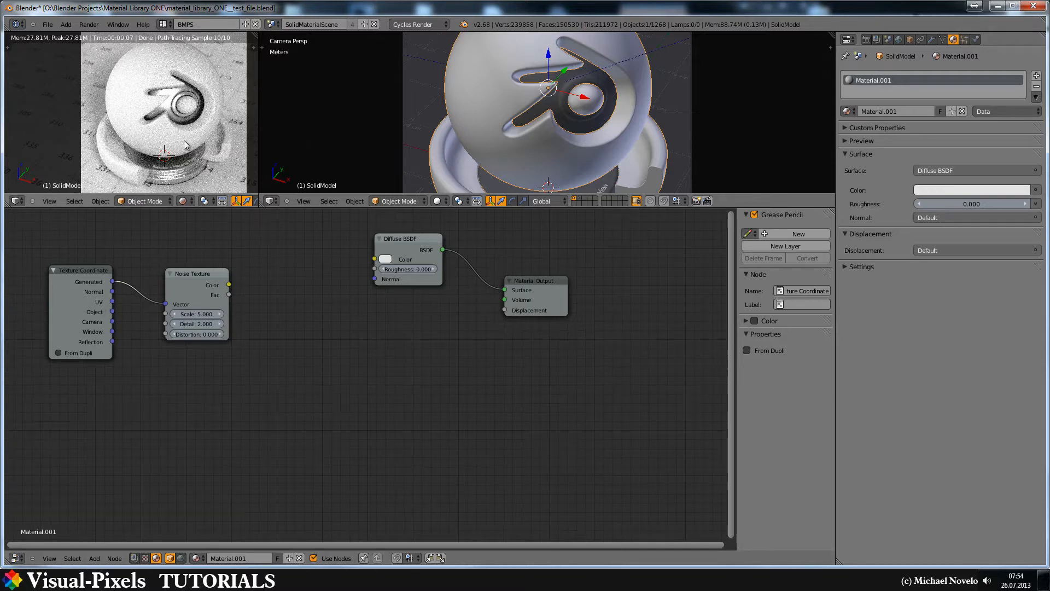
mouse_move(190, 287)
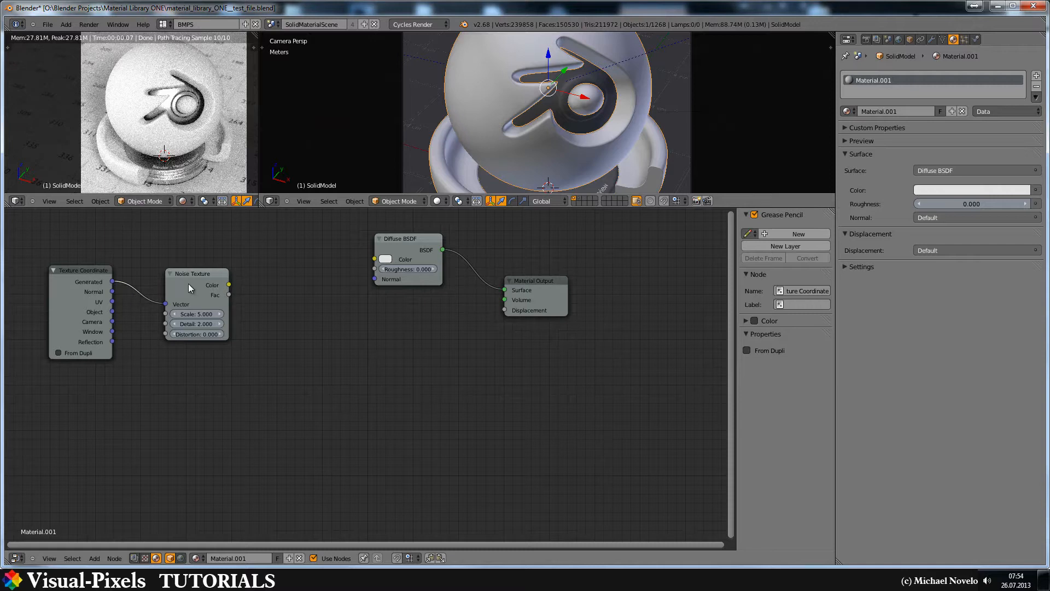
mouse_move(195, 275)
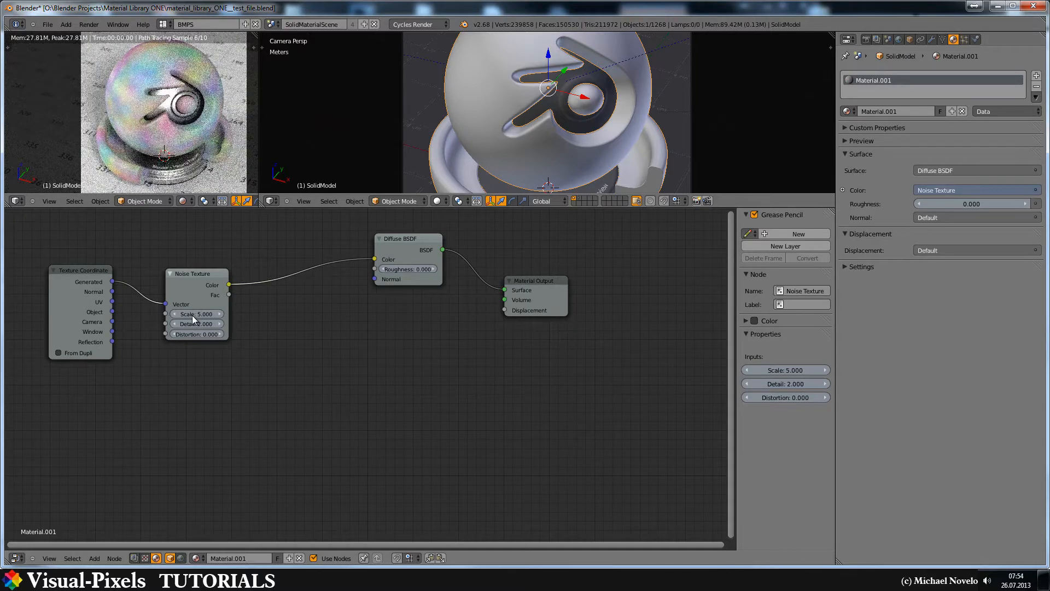
mouse_move(195, 324)
type("250")
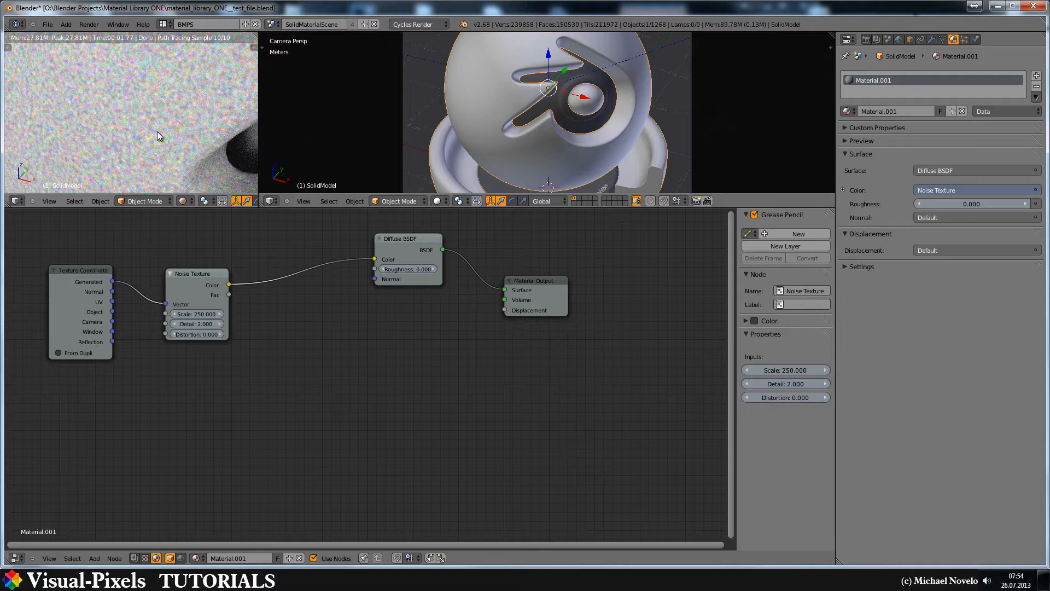
mouse_move(339, 340)
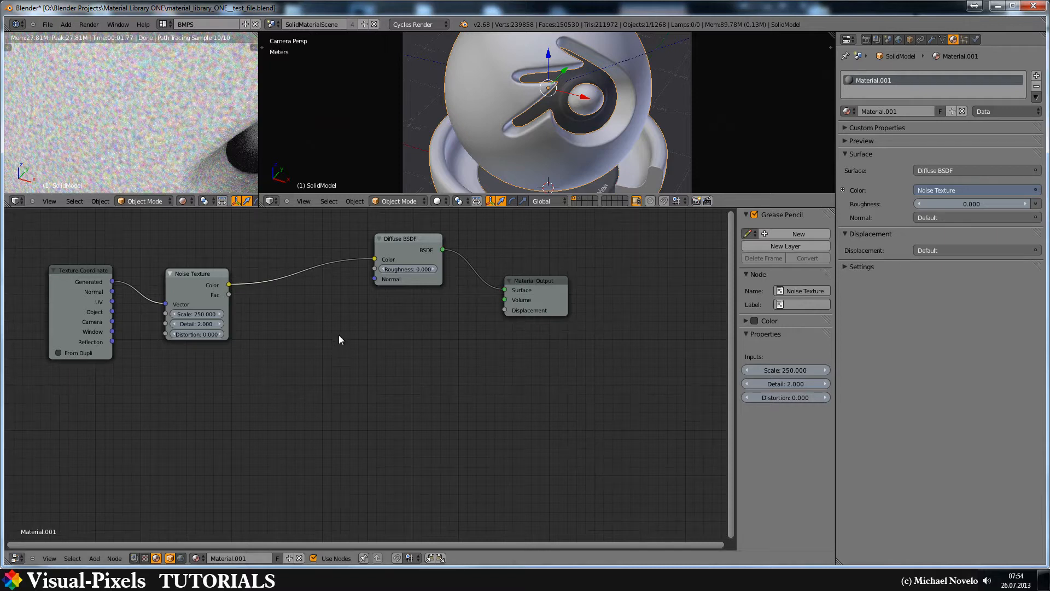
mouse_move(296, 333)
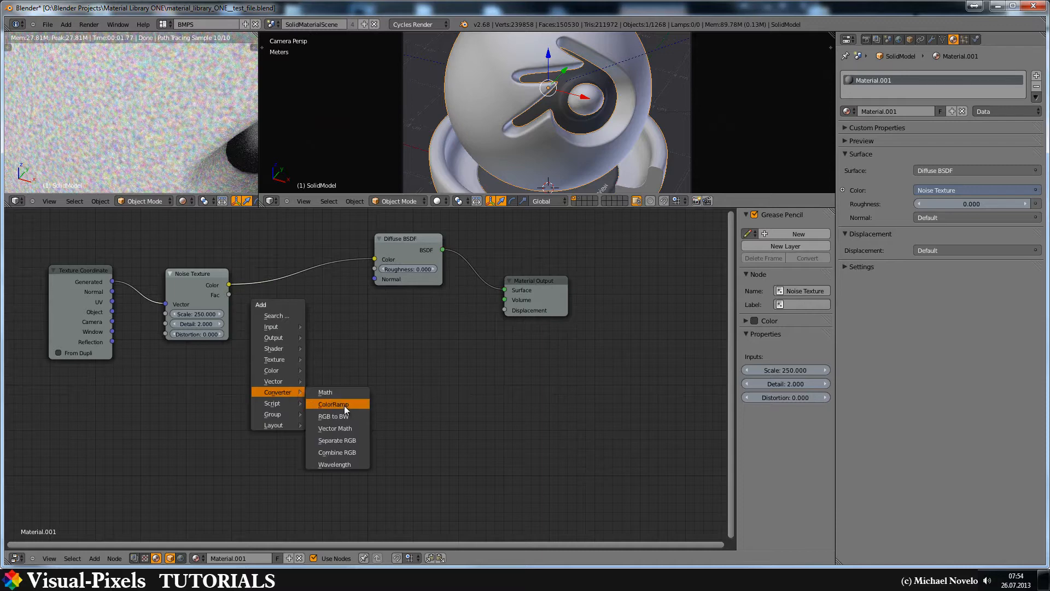
Insert an RGB to BW node on the noise-to-diffuse link and move Material Output right
left_click(332, 415)
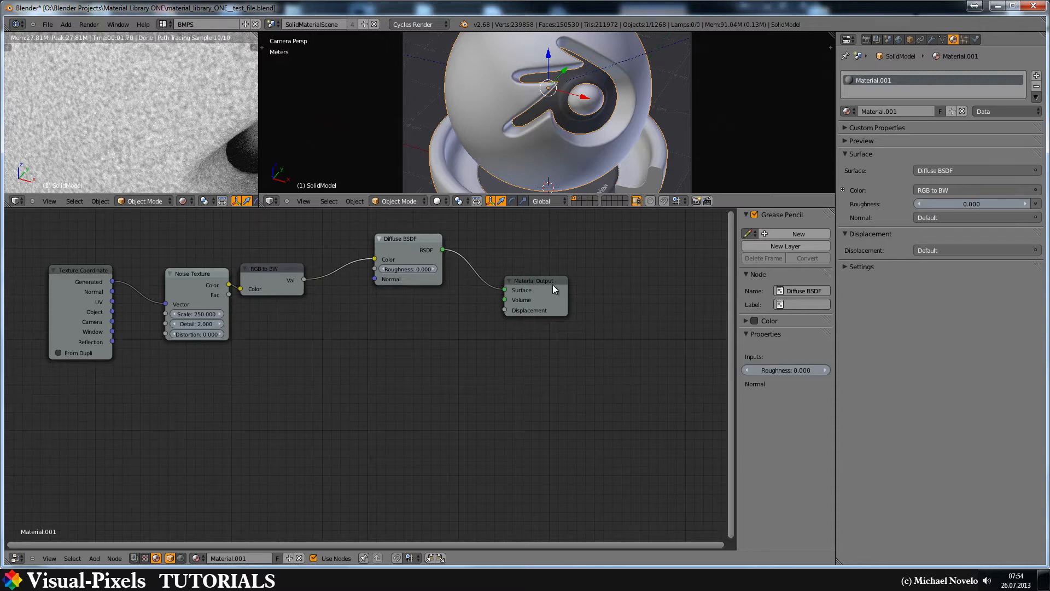
left_click(534, 281)
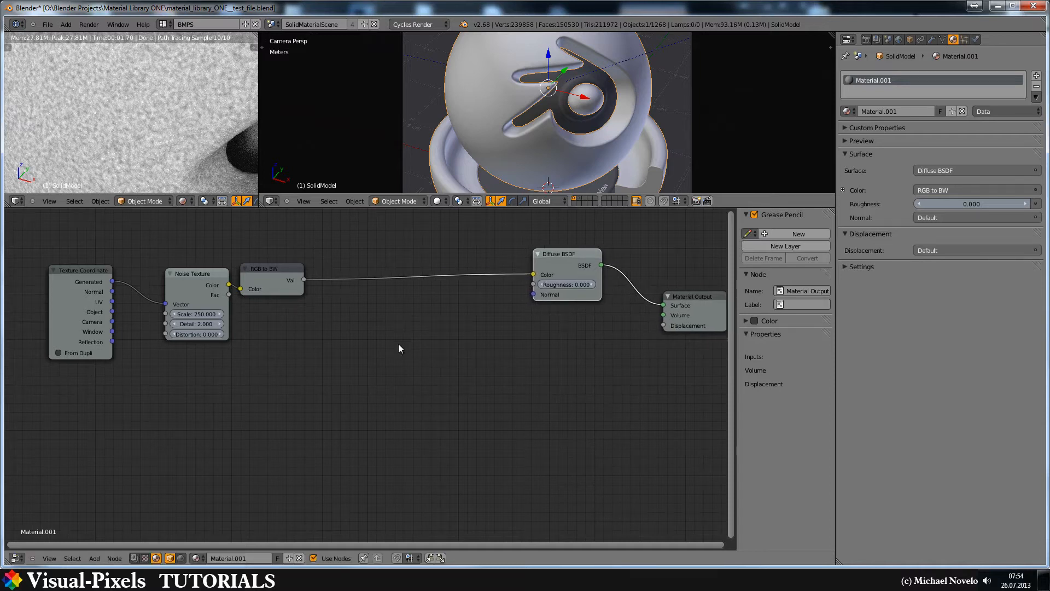
mouse_move(300, 303)
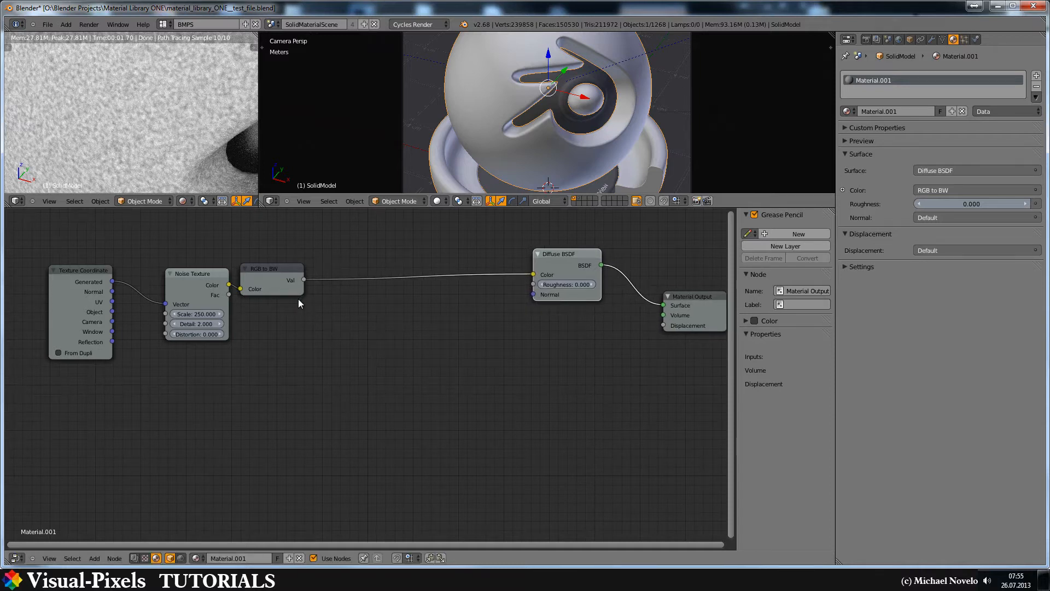
mouse_move(144, 108)
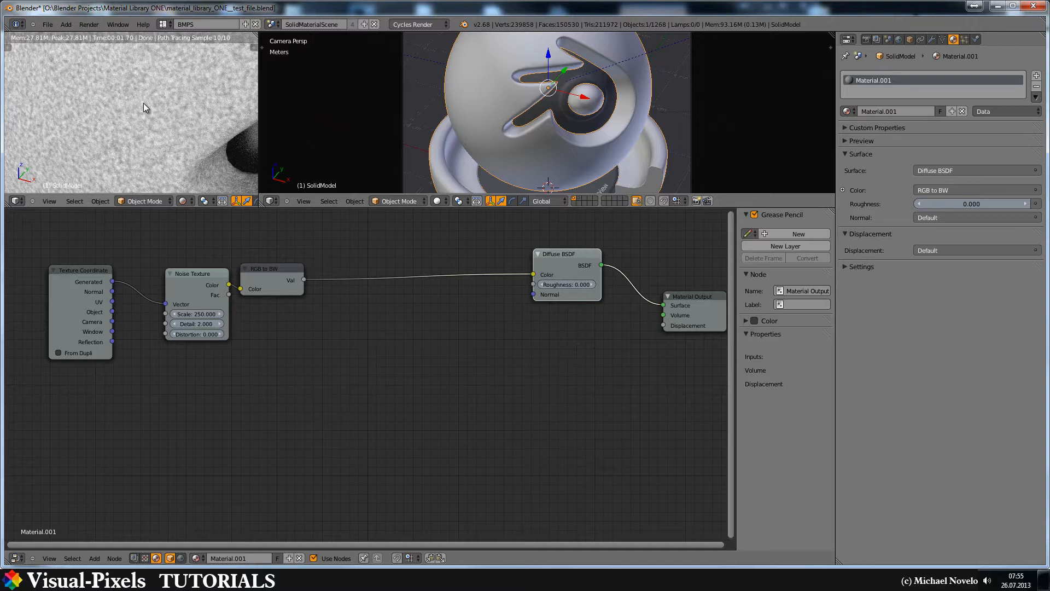
mouse_move(151, 103)
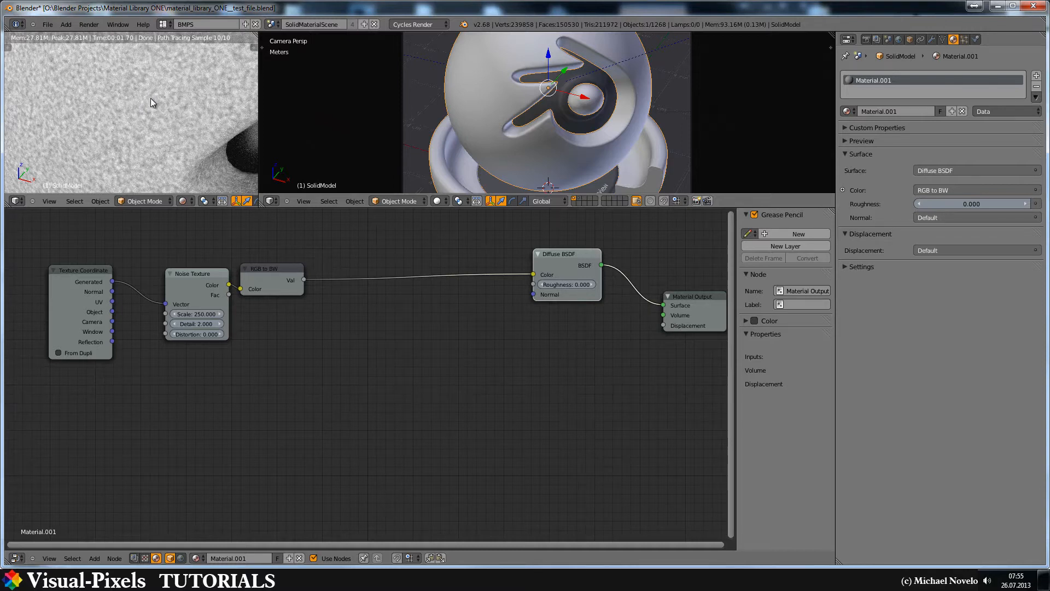
mouse_move(155, 102)
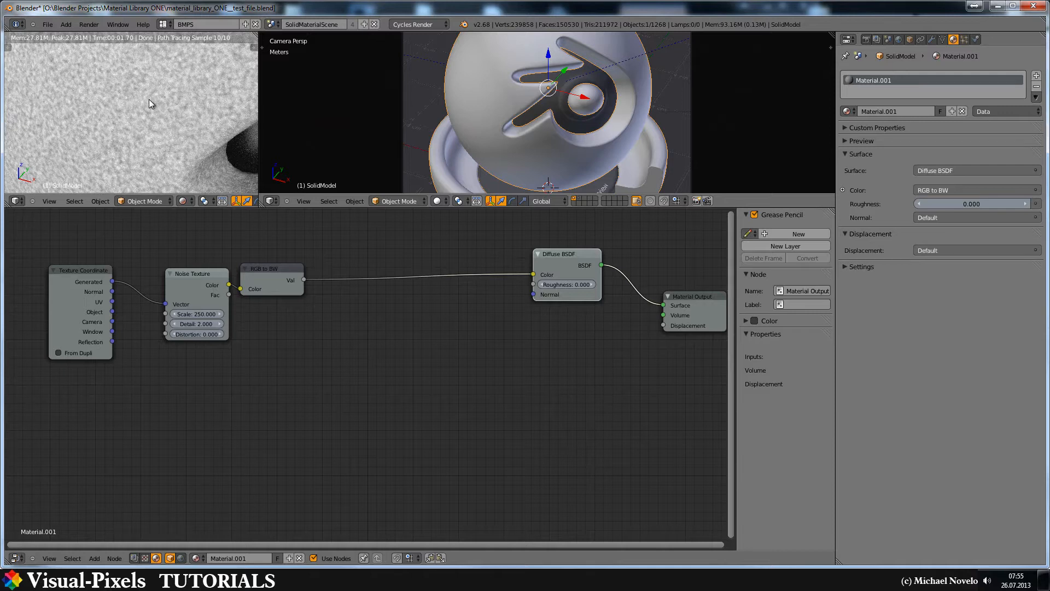
mouse_move(369, 338)
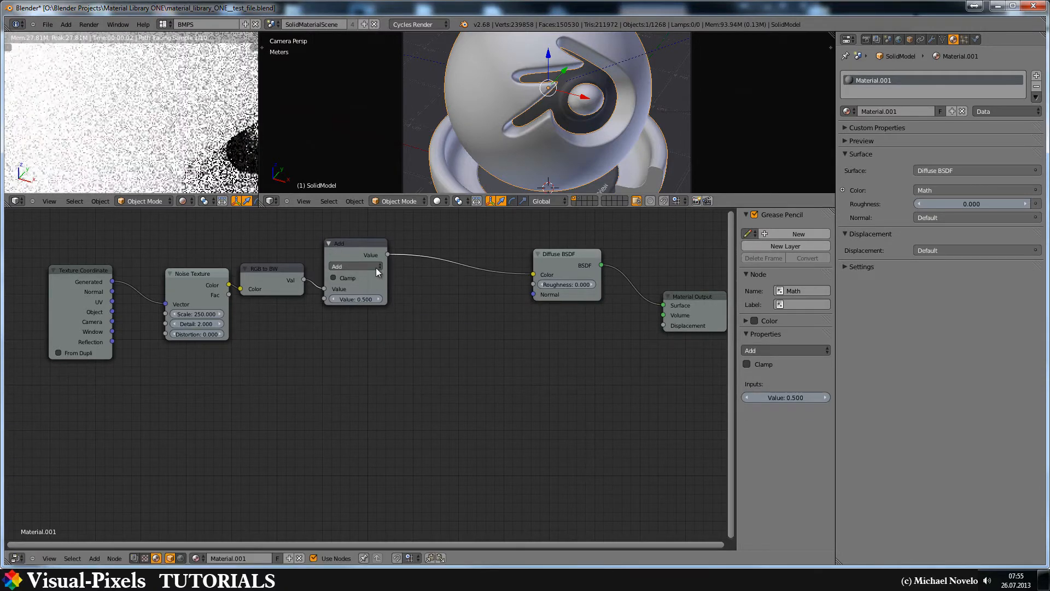
Set the Math node to Power with a value of 4.000
left_click(353, 266)
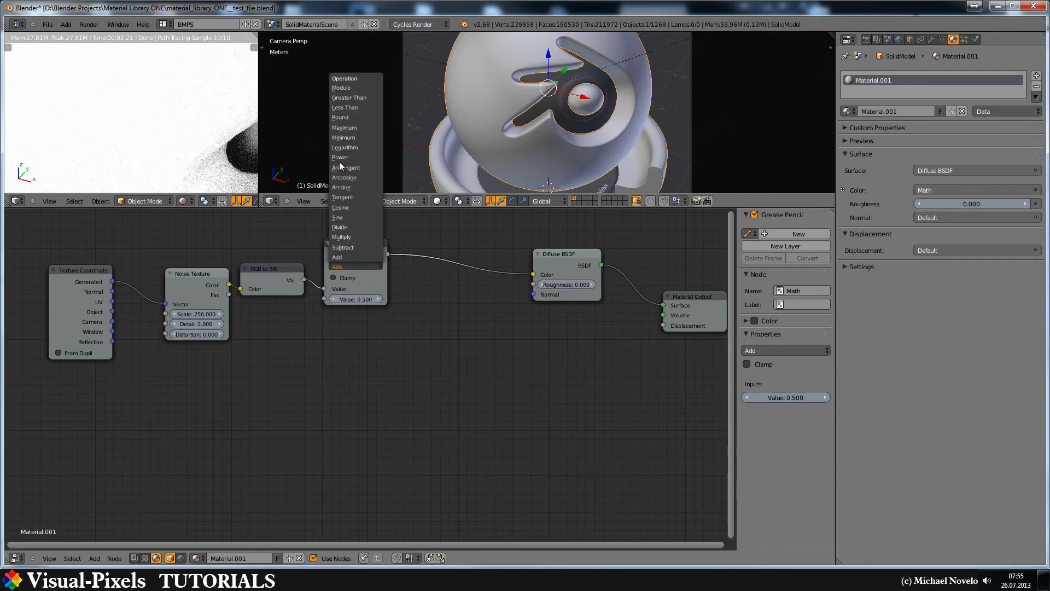
left_click(339, 157)
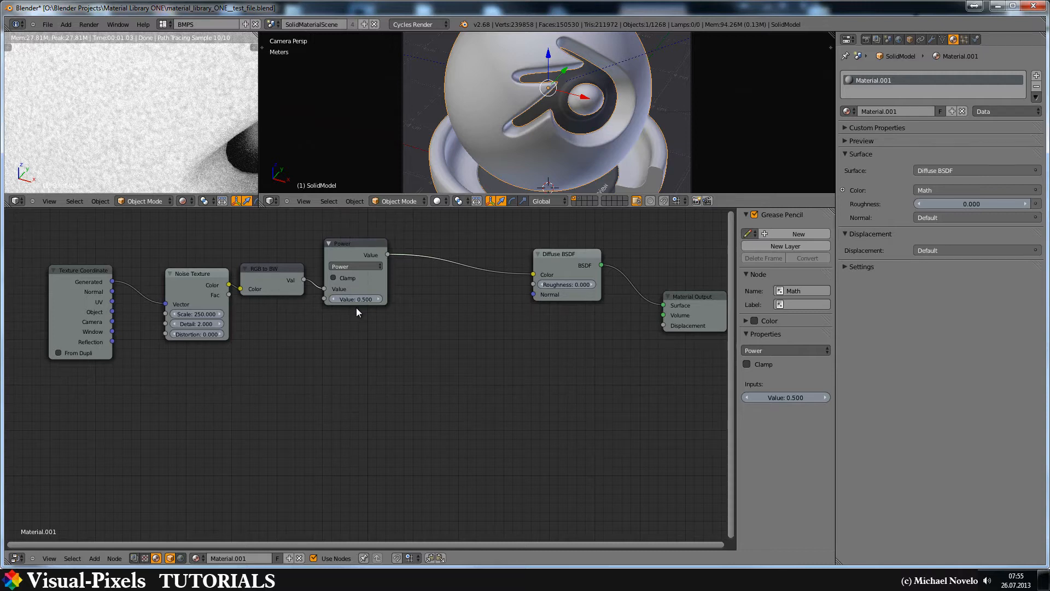
left_click(354, 298)
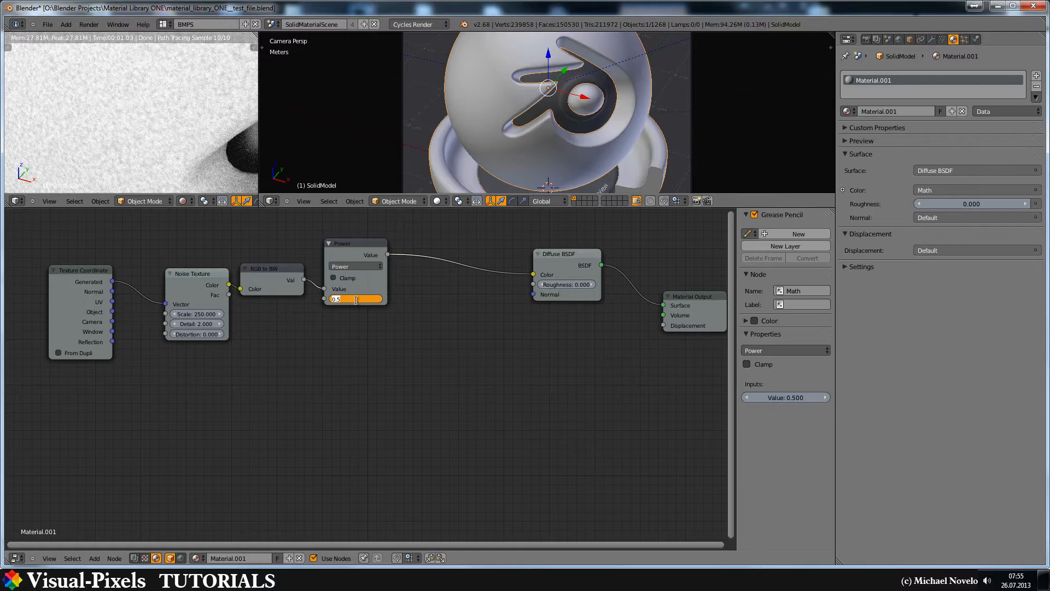
type("4.000")
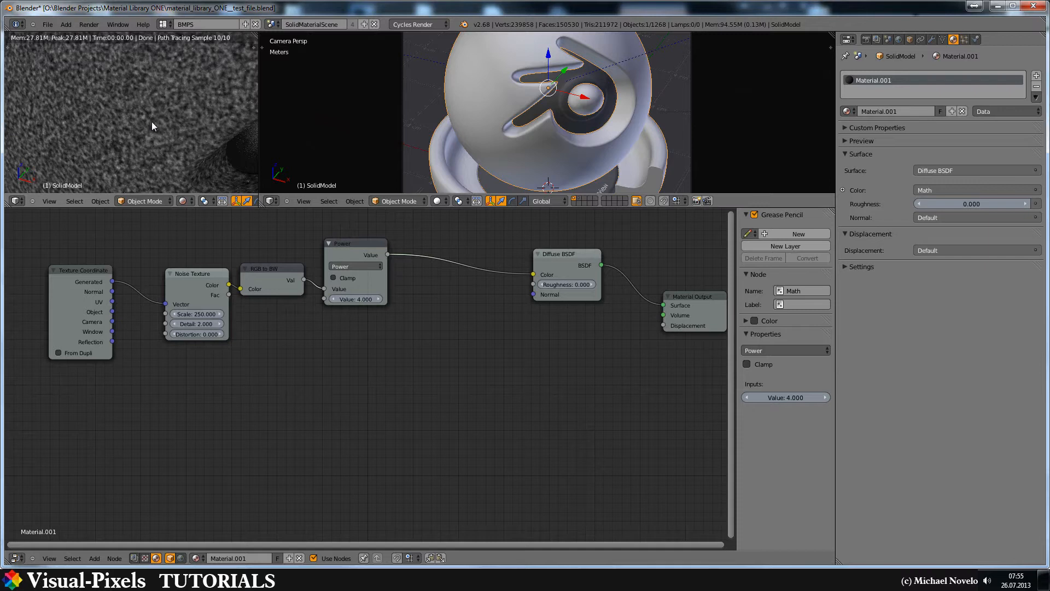
mouse_move(180, 105)
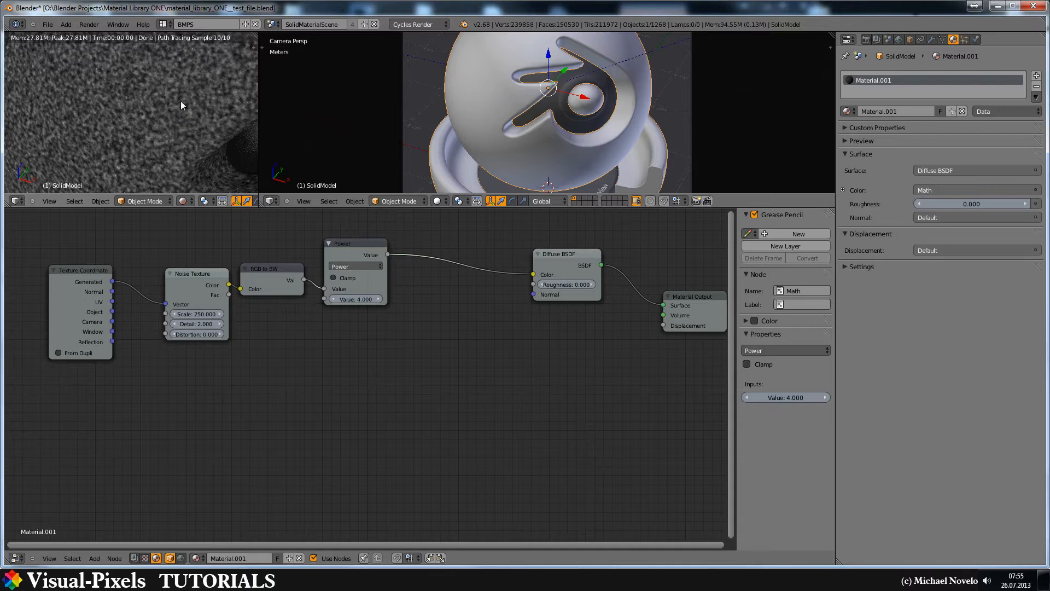
mouse_move(448, 294)
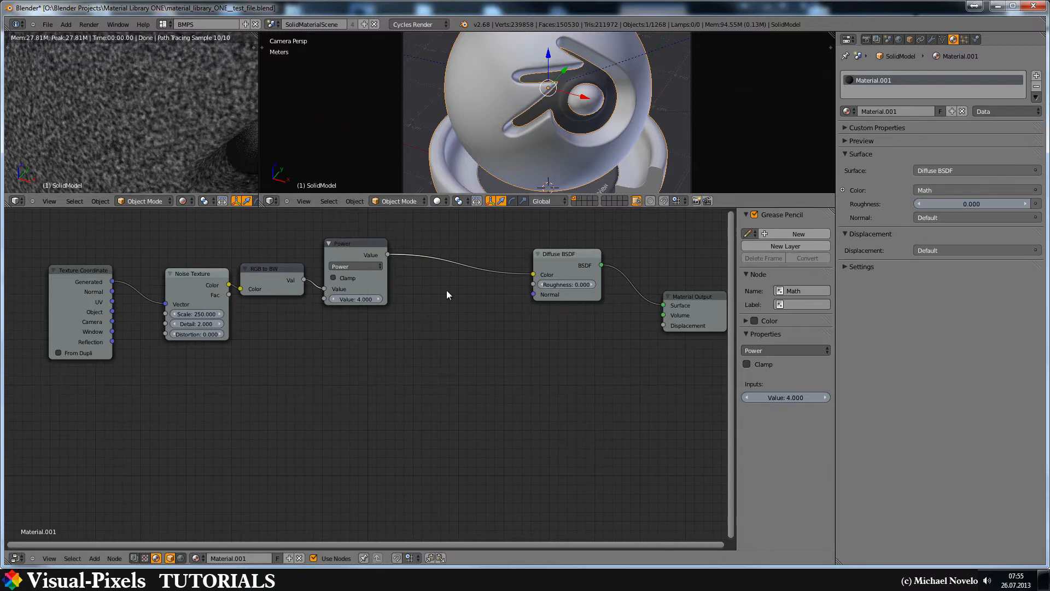
Add a Math node on the Power-to-Diffuse link and set it to Multiply
left_click(429, 291)
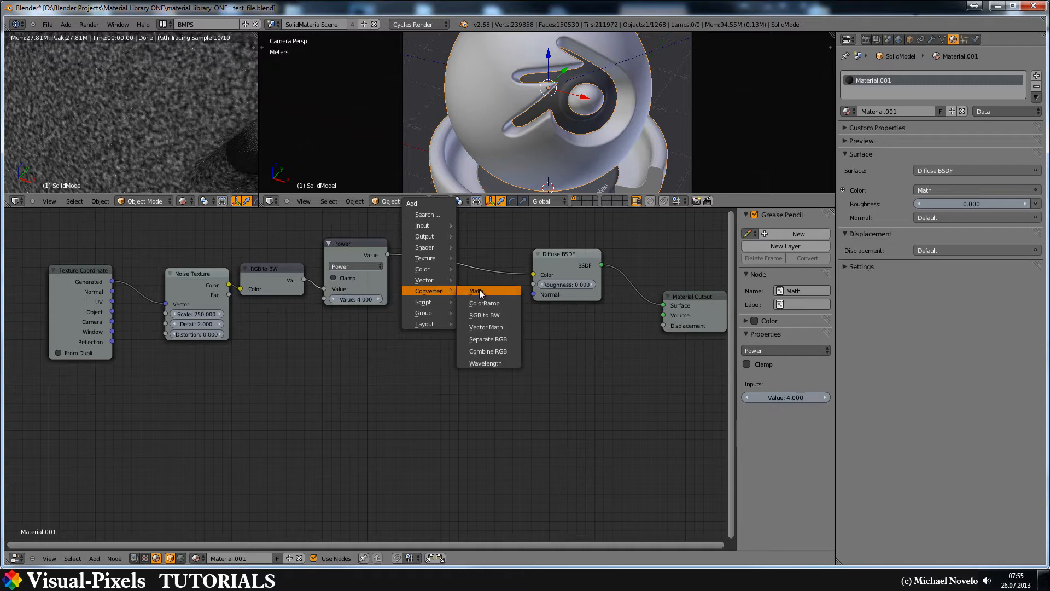
left_click(476, 291)
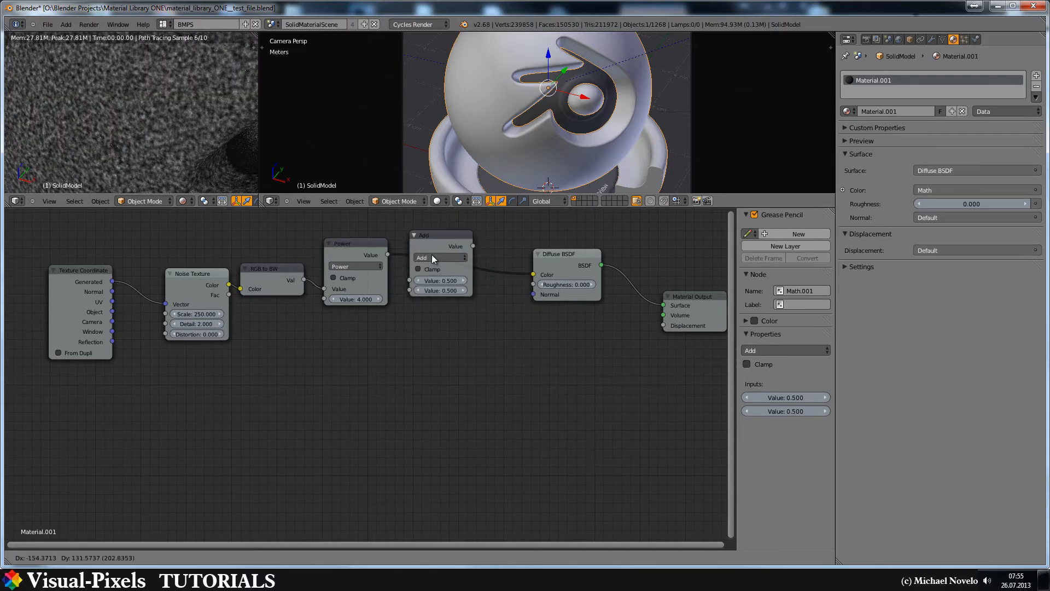
left_click(439, 258)
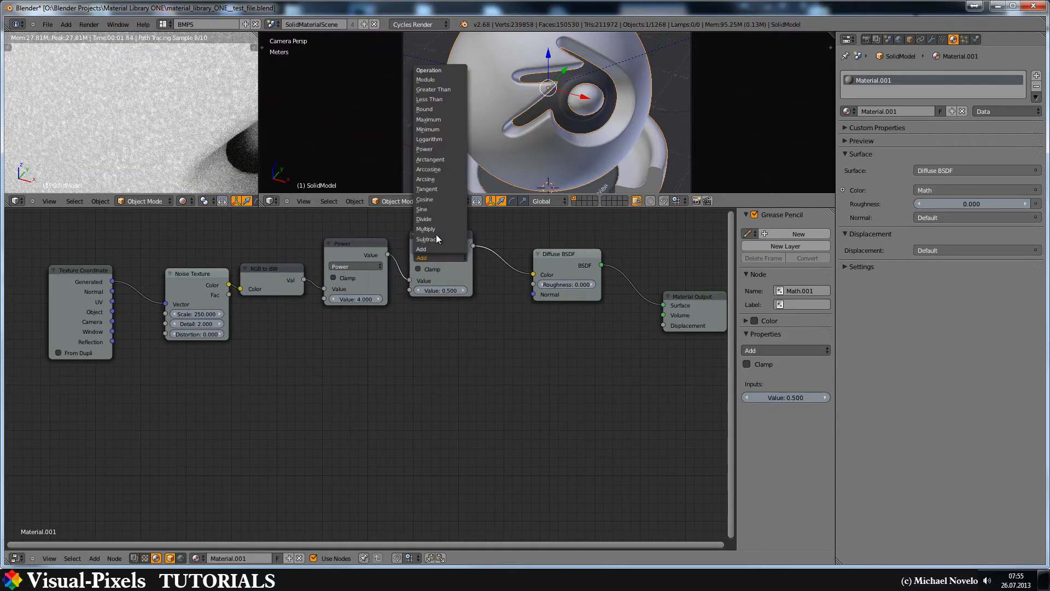
left_click(426, 228)
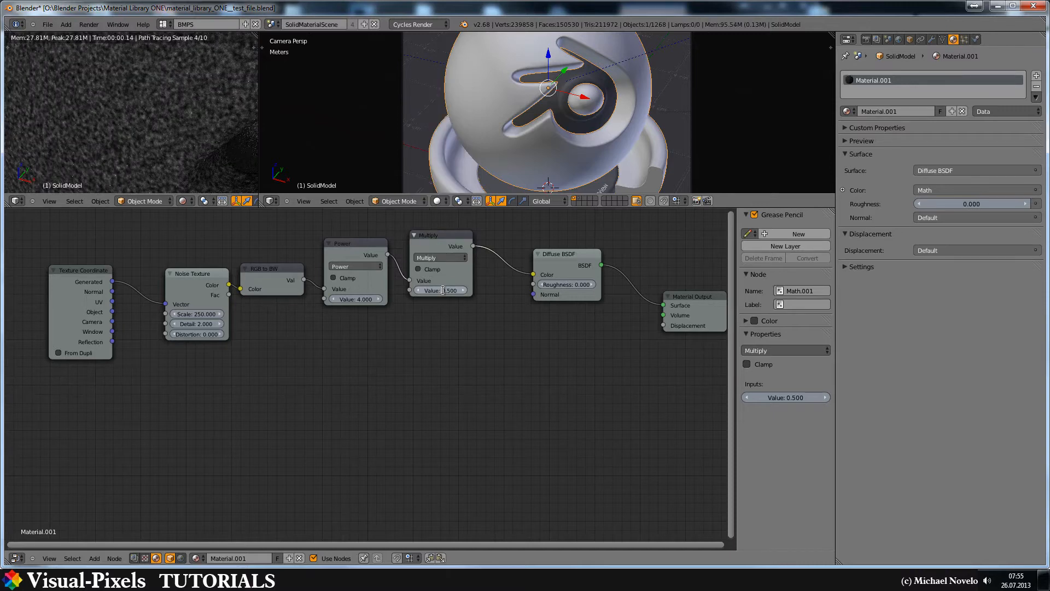
left_click(440, 288)
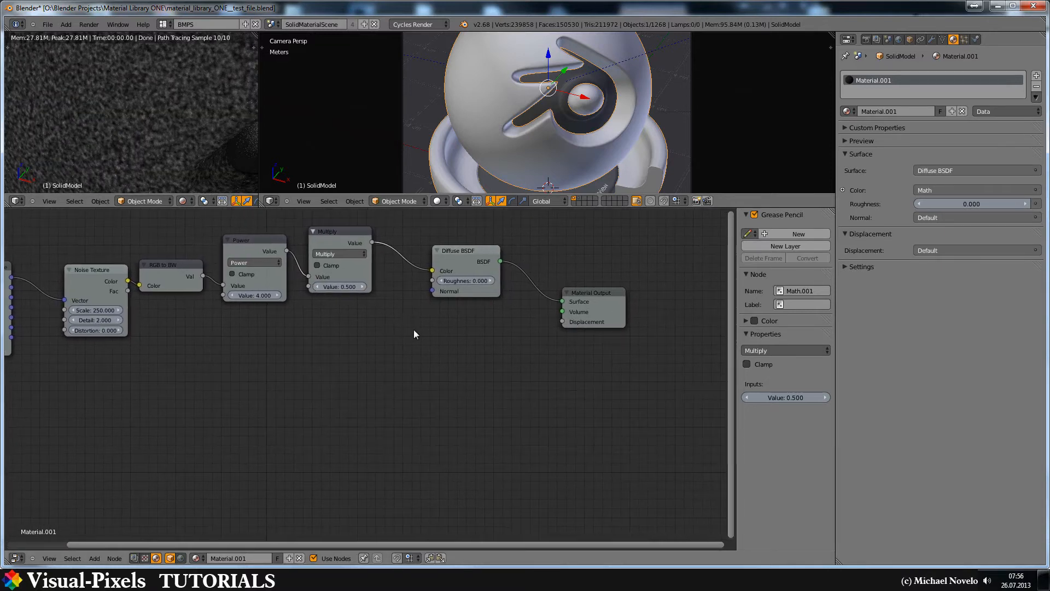
Move the Material Output node further right to make room
left_click(591, 292)
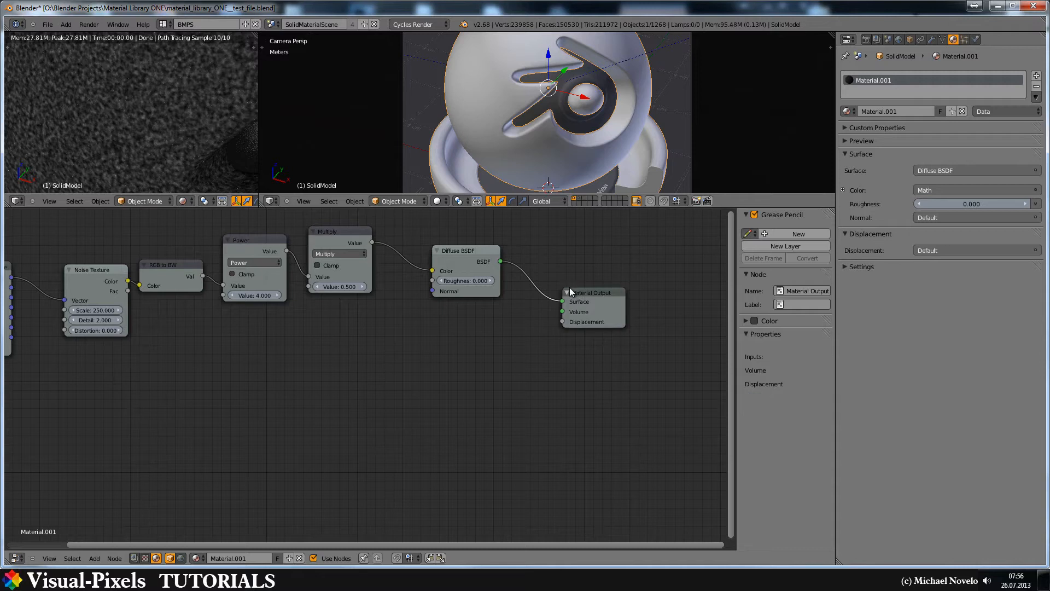
left_click_drag(593, 292, 676, 271)
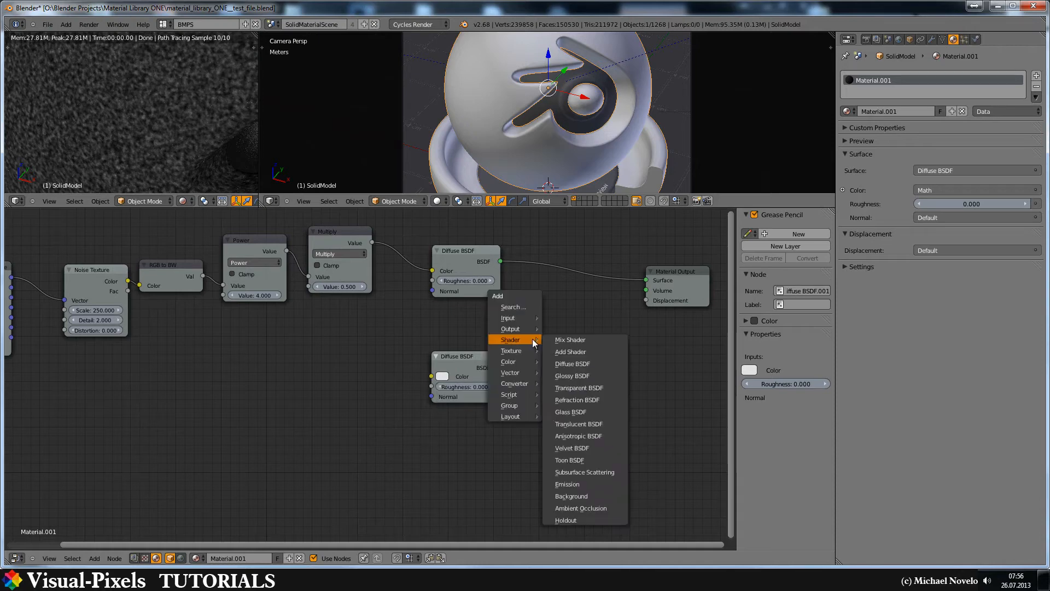
Add a Mix Shader before the output and feed the white Diffuse BSDF into its second Shader socket
left_click(569, 339)
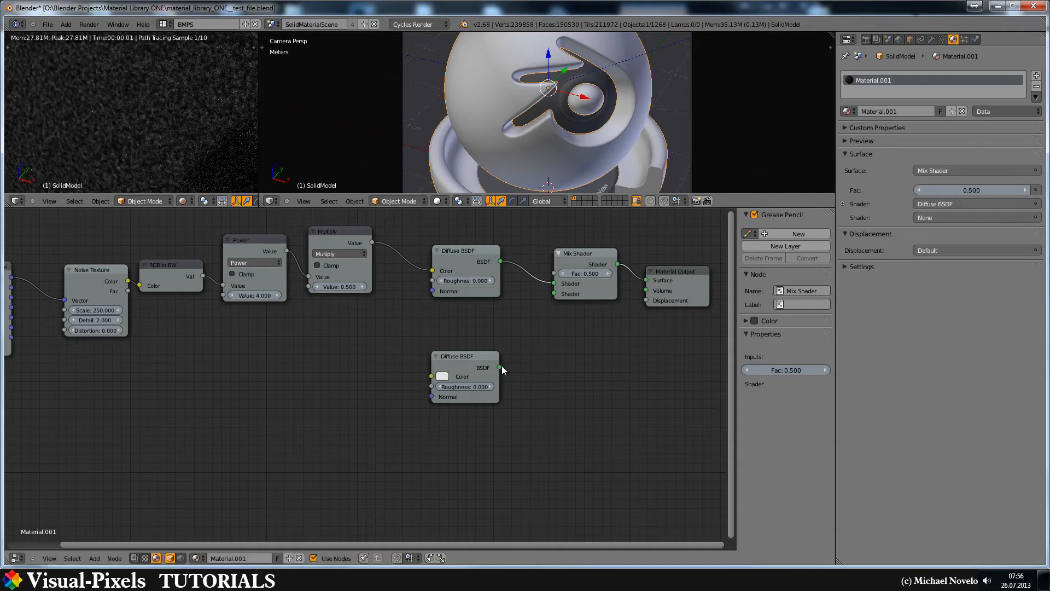
left_click_drag(500, 367, 556, 294)
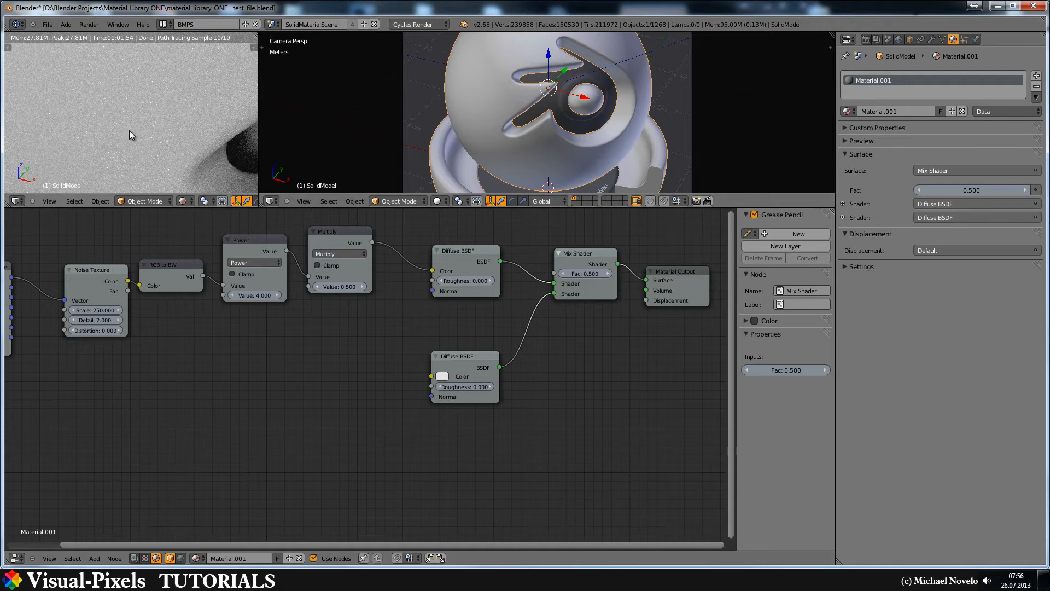
mouse_move(286, 357)
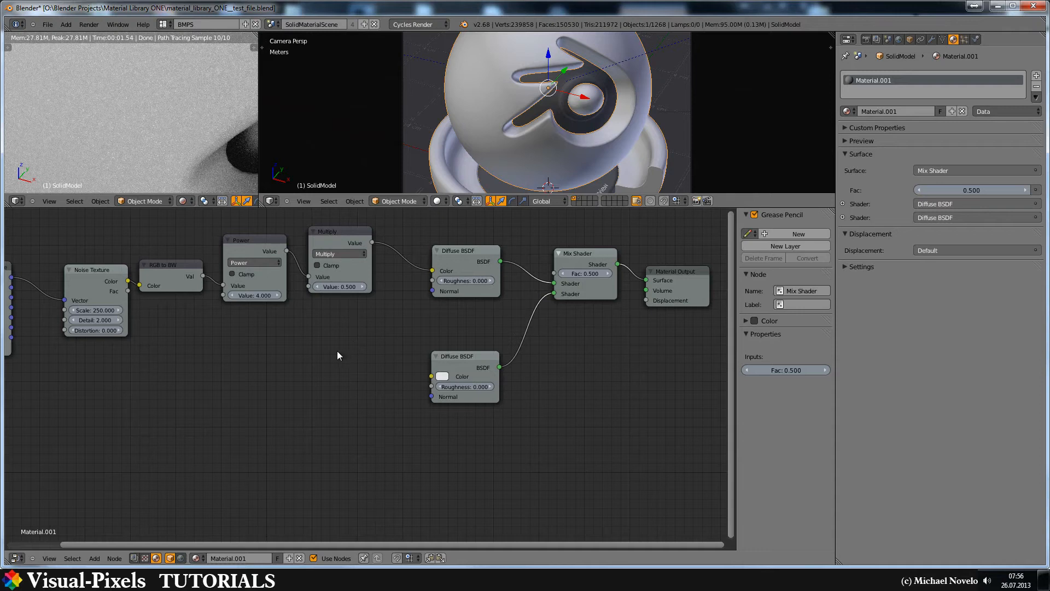
left_click(461, 250)
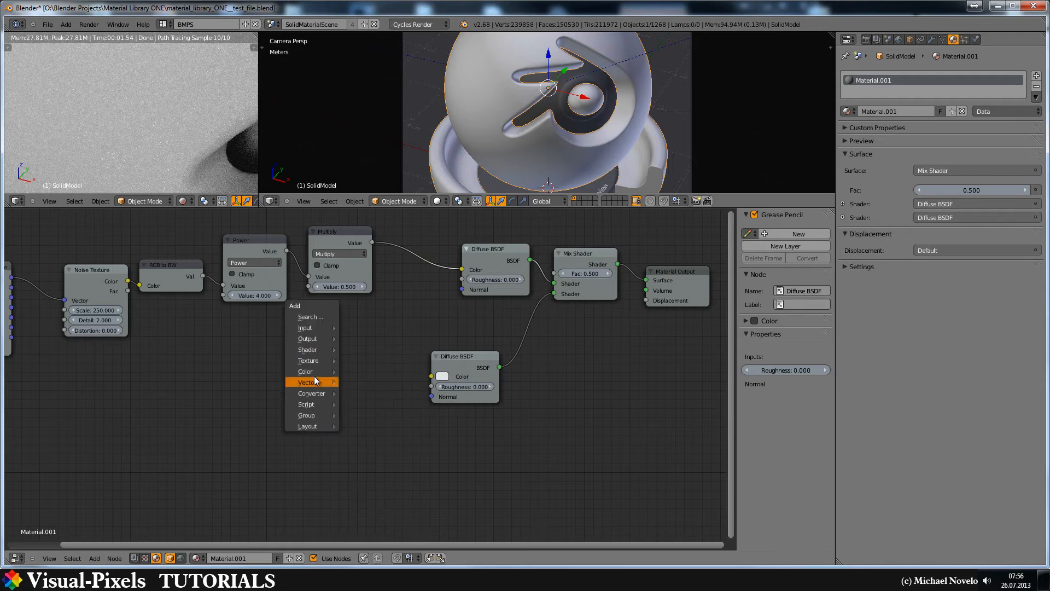
mouse_move(308, 382)
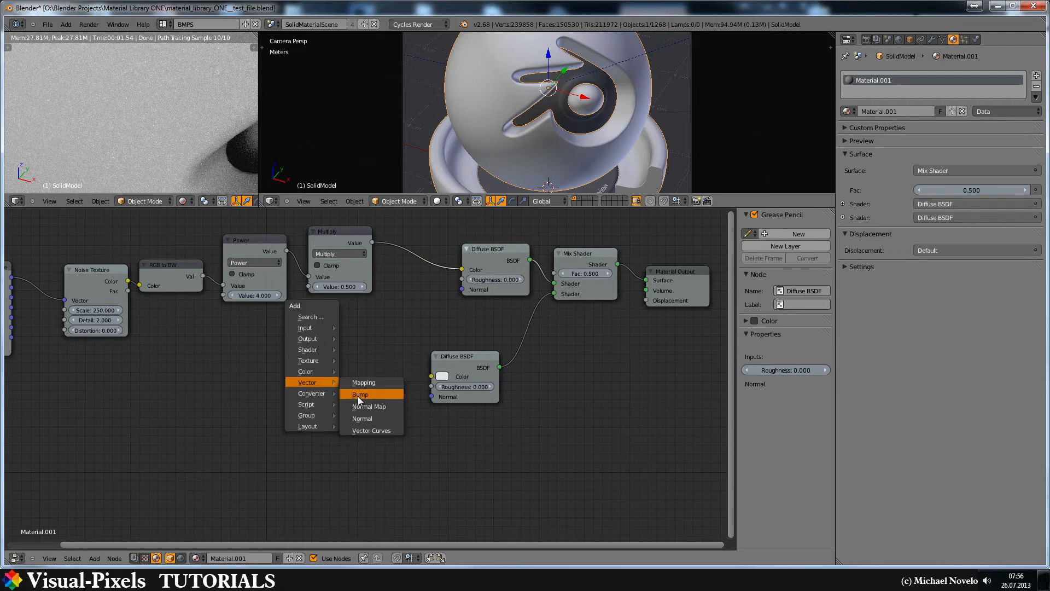
Add a Bump node after Multiply, its Normal feeding the upper Diffuse BSDF
left_click(360, 393)
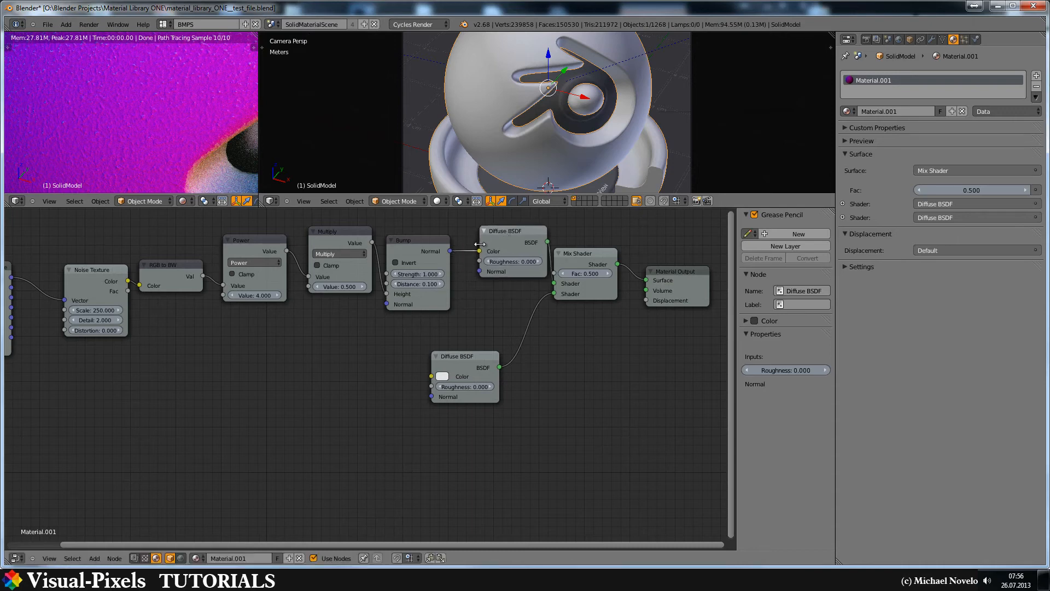
mouse_move(479, 268)
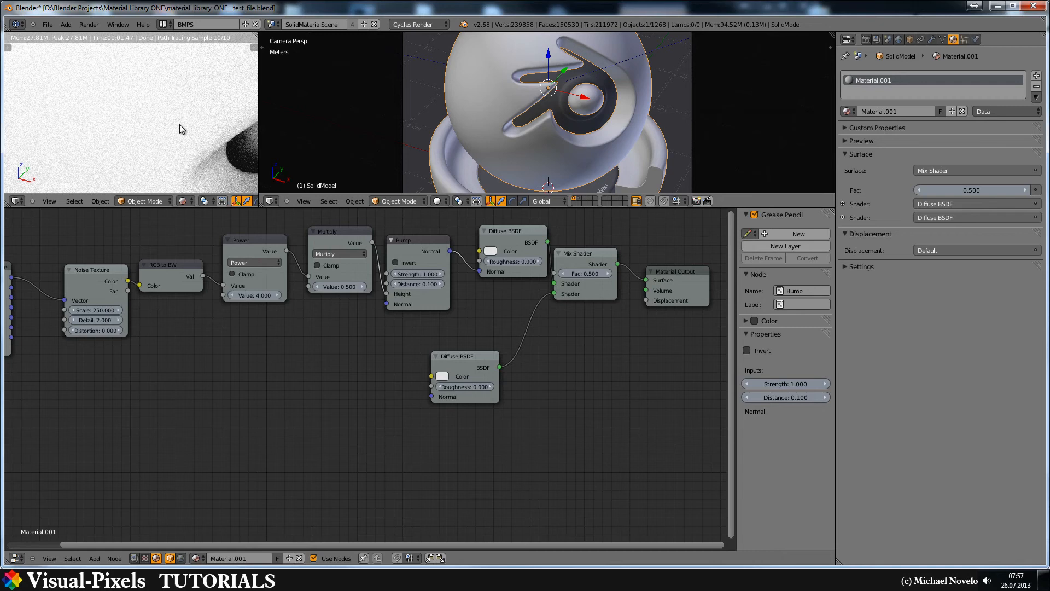
mouse_move(373, 247)
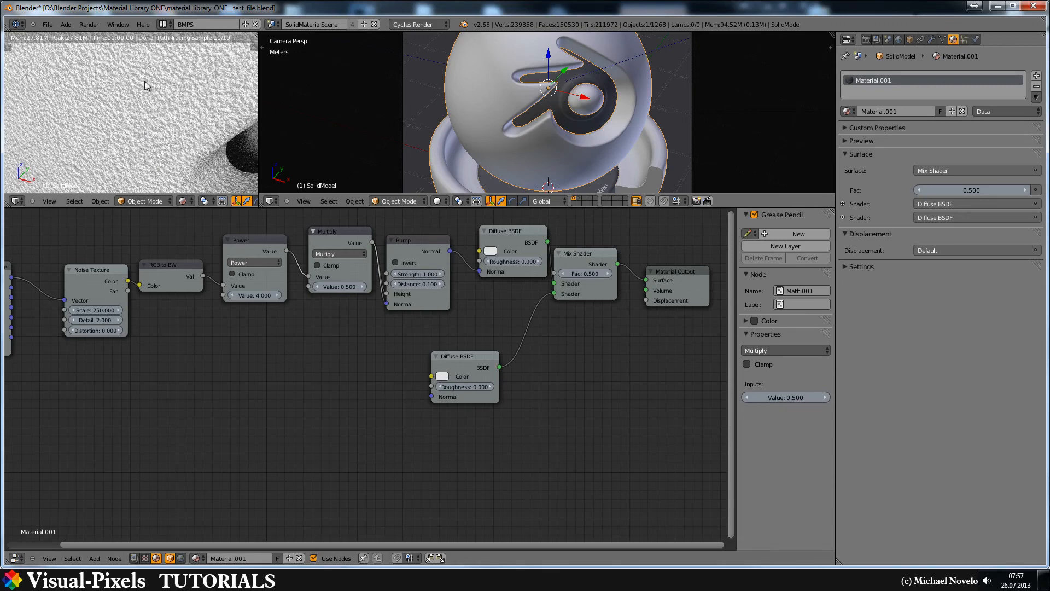
mouse_move(139, 100)
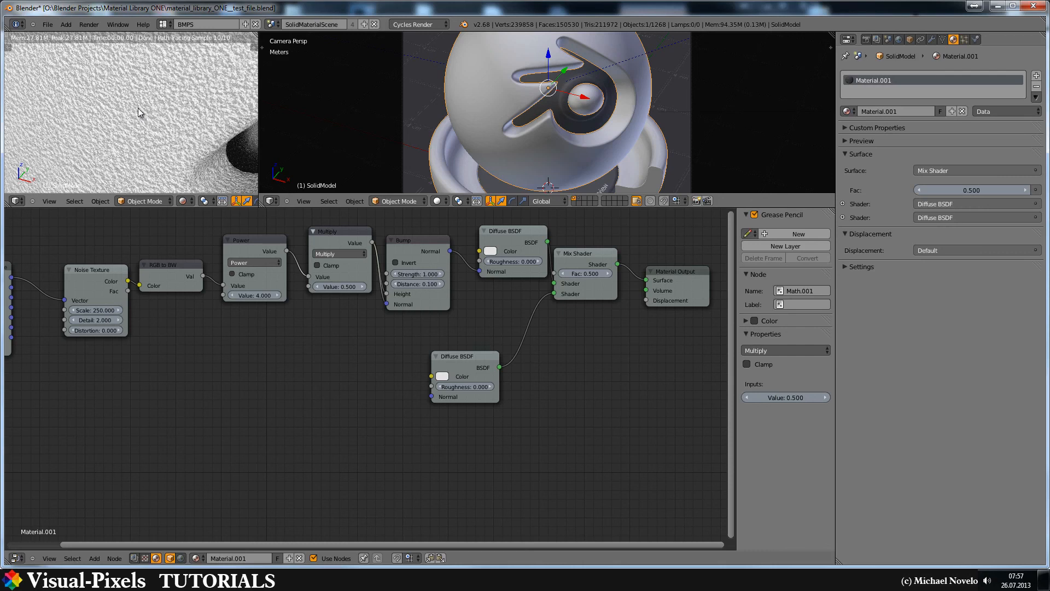
mouse_move(115, 112)
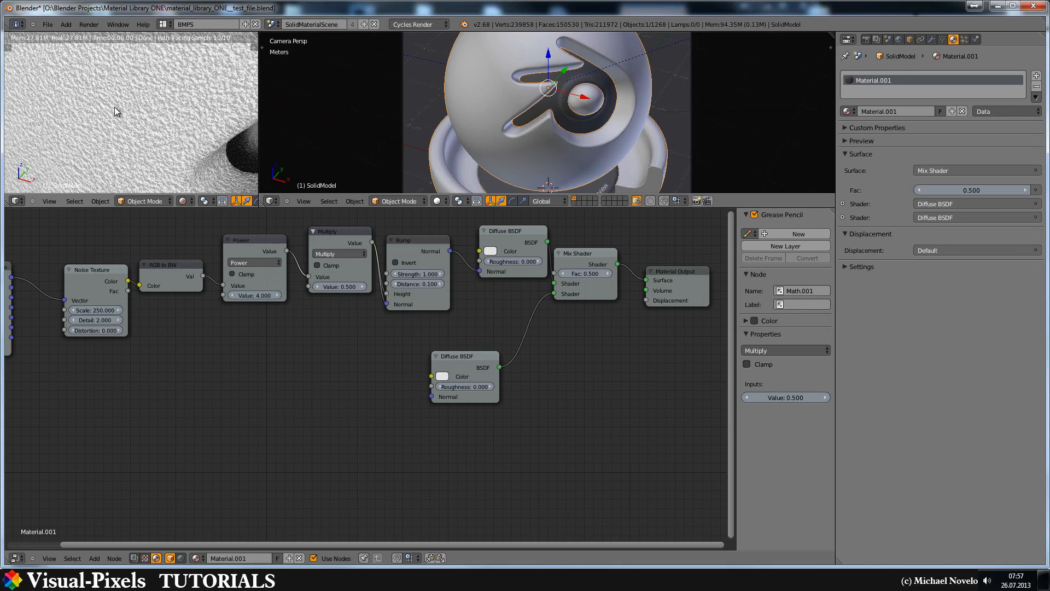
mouse_move(139, 435)
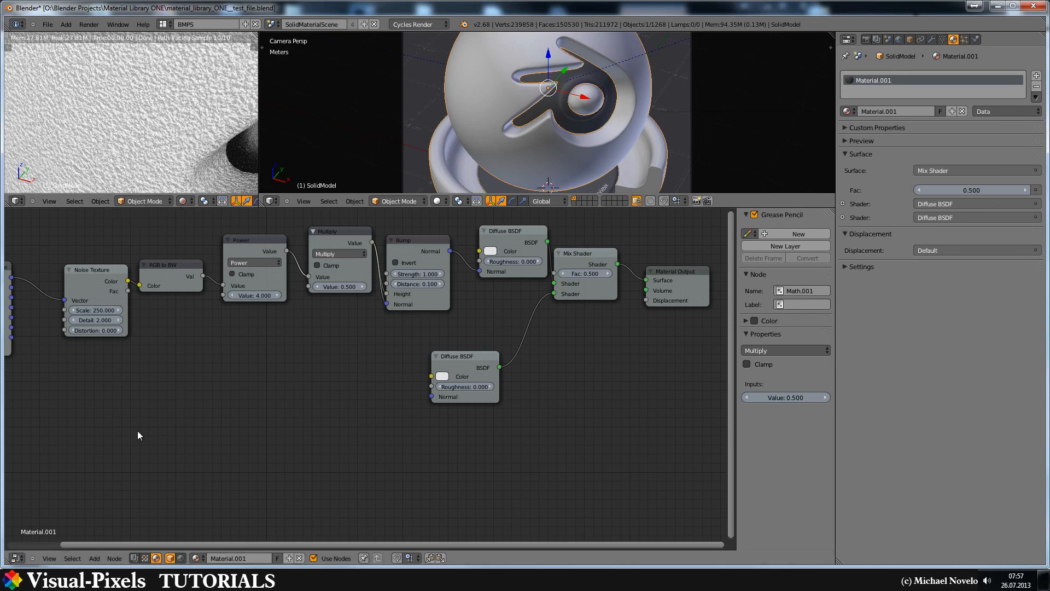